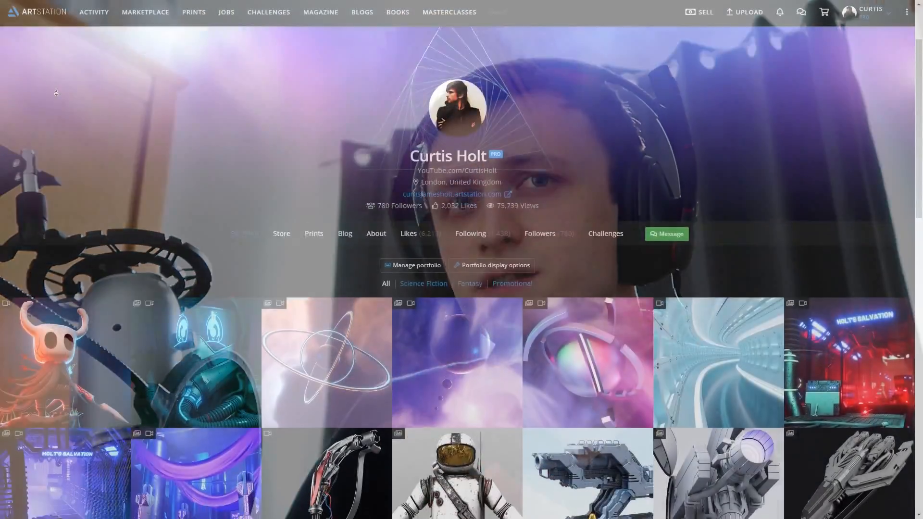
pyautogui.scroll(-3)
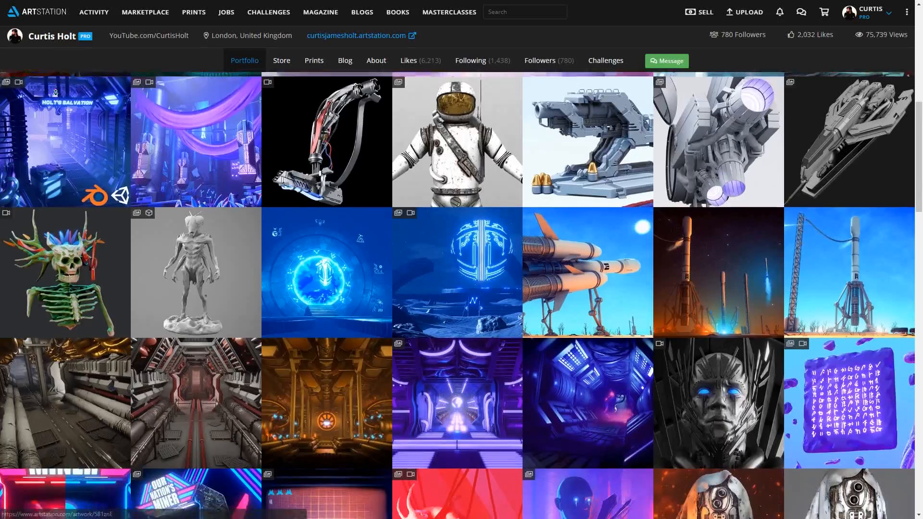
pyautogui.scroll(-3)
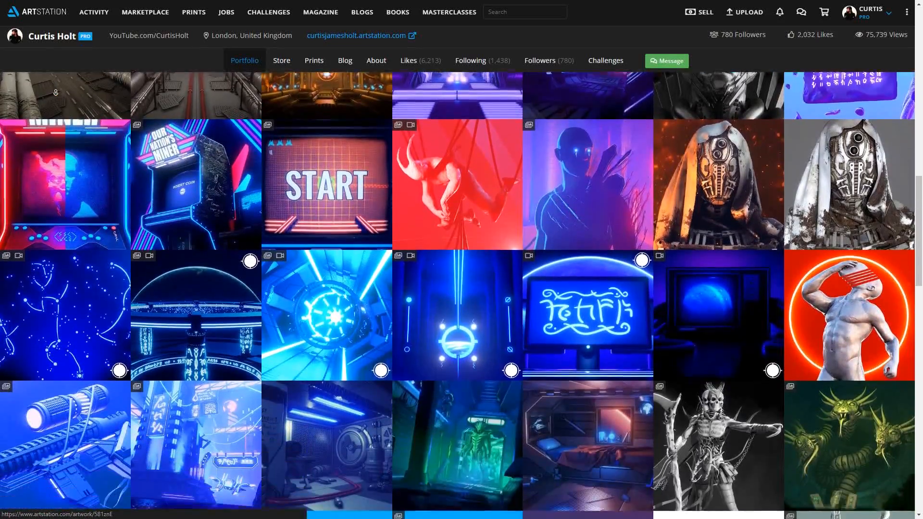